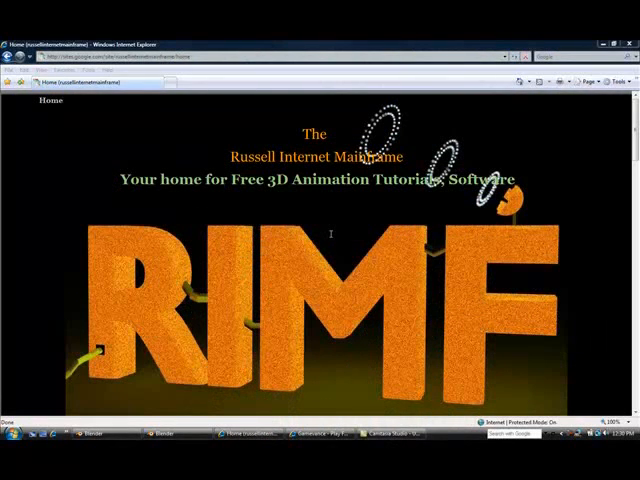
Scroll the RIMF home page past the links to the Featured Photo of the Week
{"action": "scroll", "scroll_direction": "down", "scroll_amount": 3}
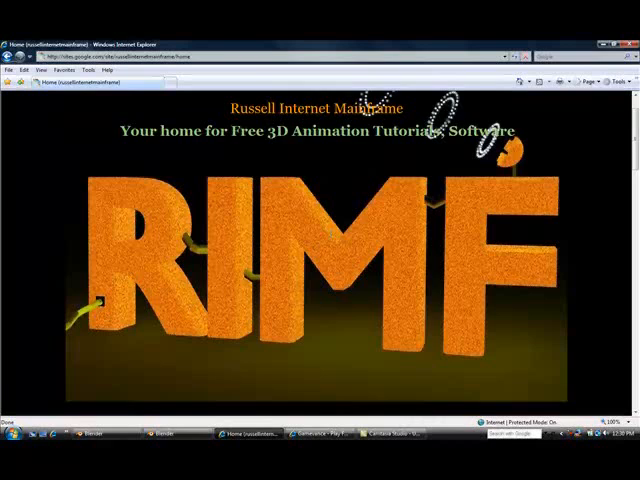
{"action": "scroll", "scroll_direction": "down", "scroll_amount": 3}
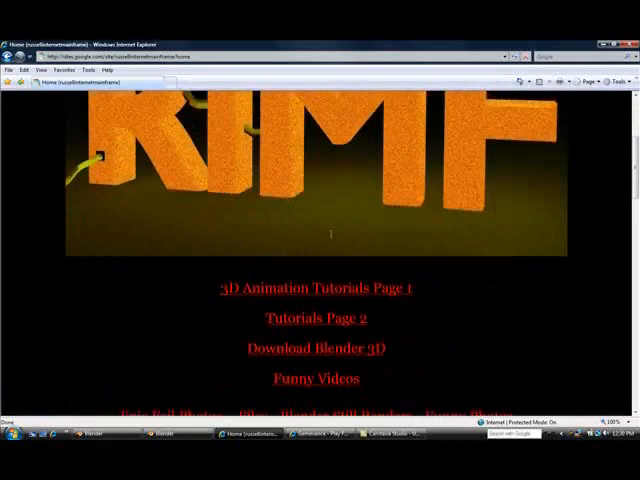
{"action": "scroll", "scroll_direction": "down", "scroll_amount": 3}
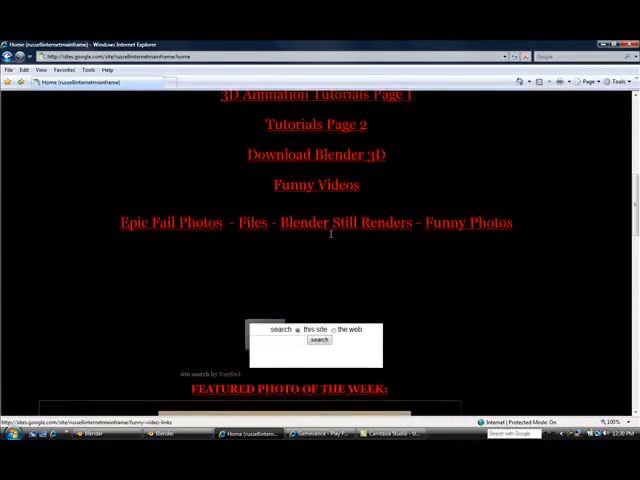
{"action": "scroll", "scroll_direction": "down", "scroll_amount": 3}
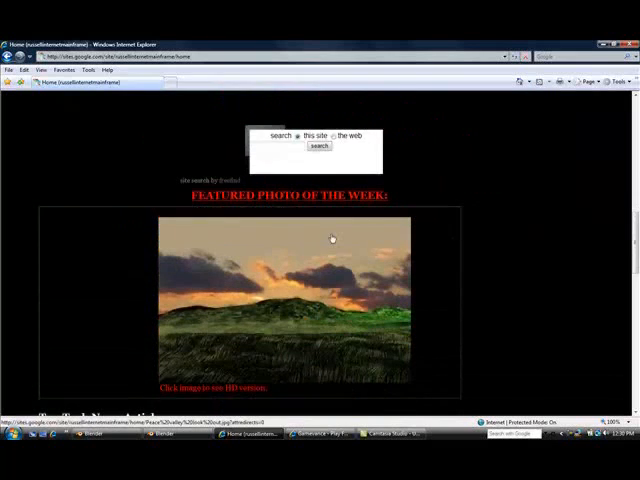
{"action": "scroll", "scroll_direction": "down", "scroll_amount": 3}
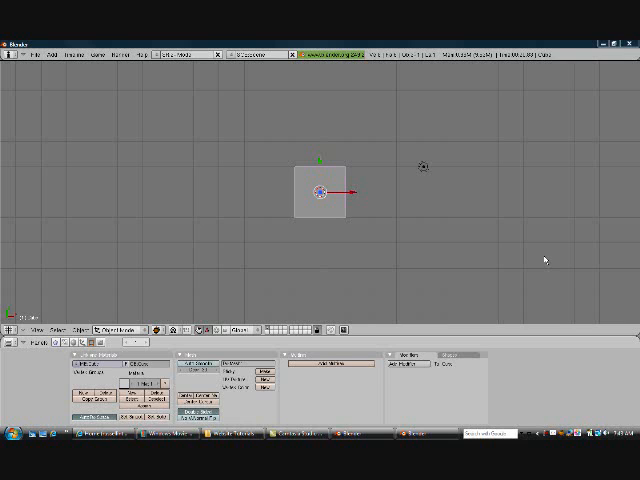
{"action": "mouse_move", "coordinate": [326, 216]}
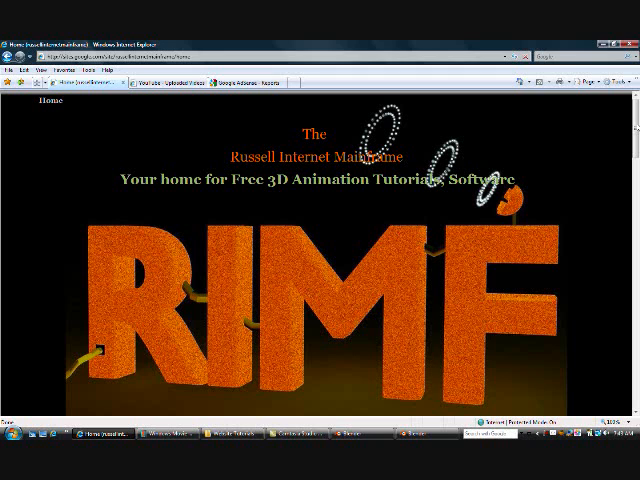
Open the counter photo from 'Texture and Rendered Files', then close its window
{"action": "scroll", "scroll_direction": "down", "scroll_amount": 3}
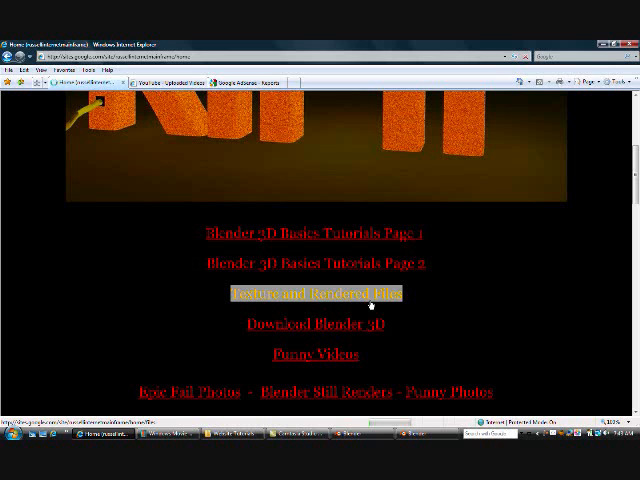
{"action": "left_click", "coordinate": [318, 294]}
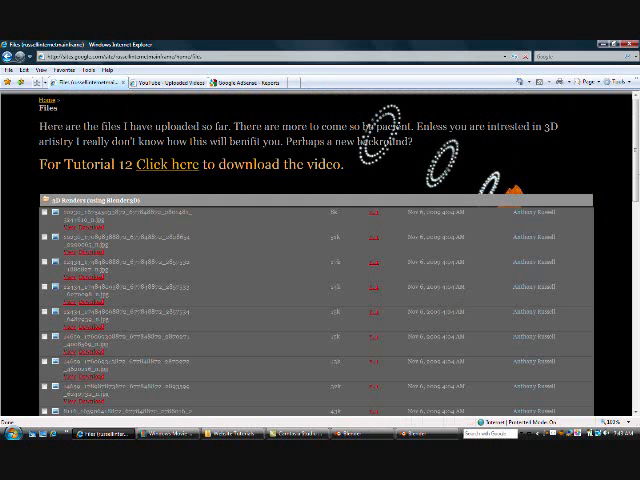
{"action": "scroll", "scroll_direction": "down", "scroll_amount": 3}
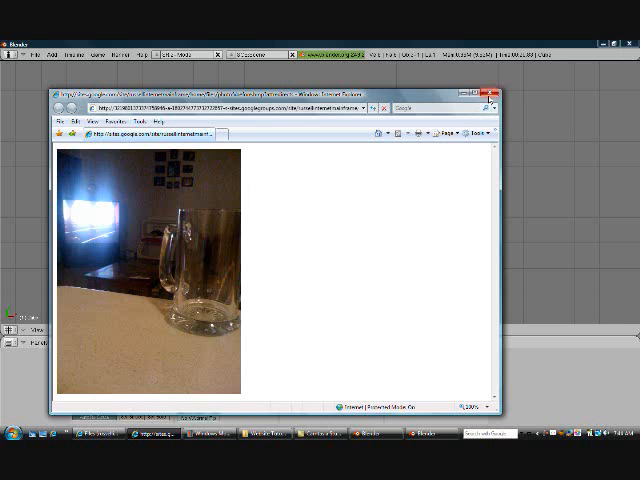
{"action": "left_click", "coordinate": [491, 96]}
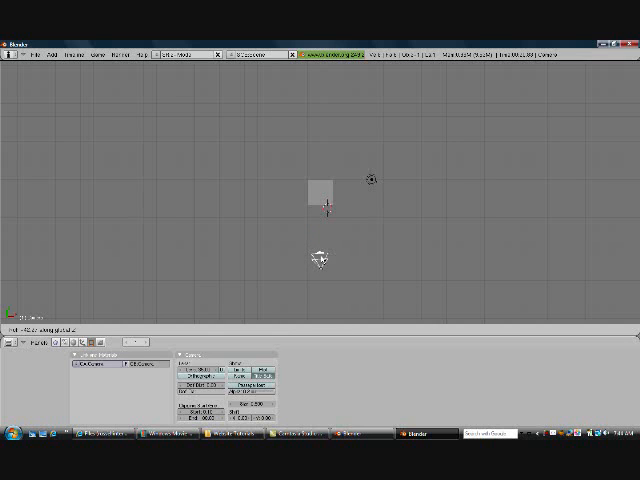
Select the camera in top view to show its lens and clipping settings
{"action": "left_click", "coordinate": [318, 260]}
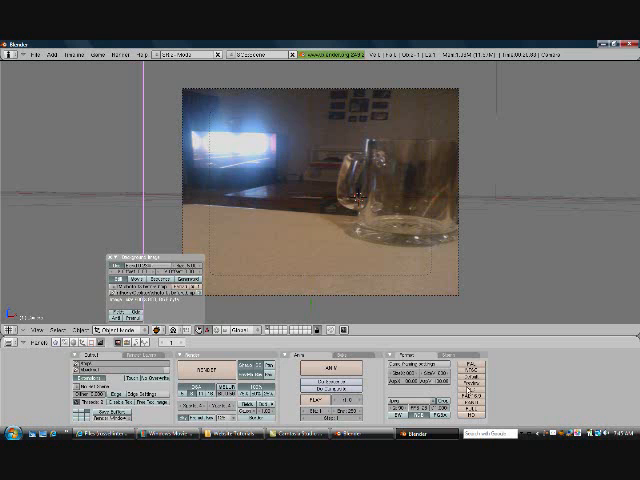
{"action": "mouse_move", "coordinate": [470, 407]}
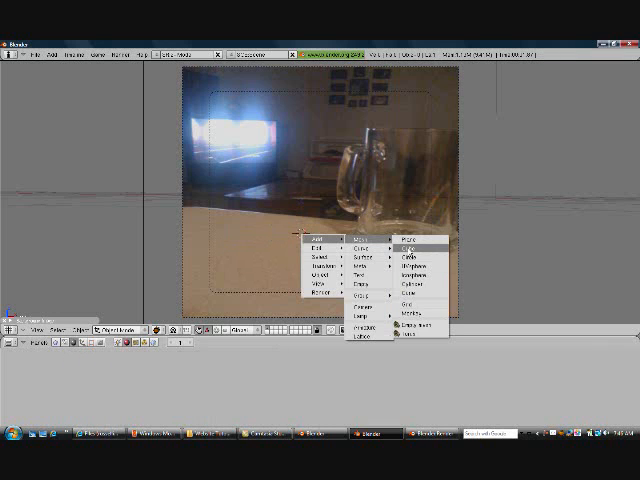
Add a cube and place it on the counter beside the glass mug
{"action": "left_click", "coordinate": [410, 240]}
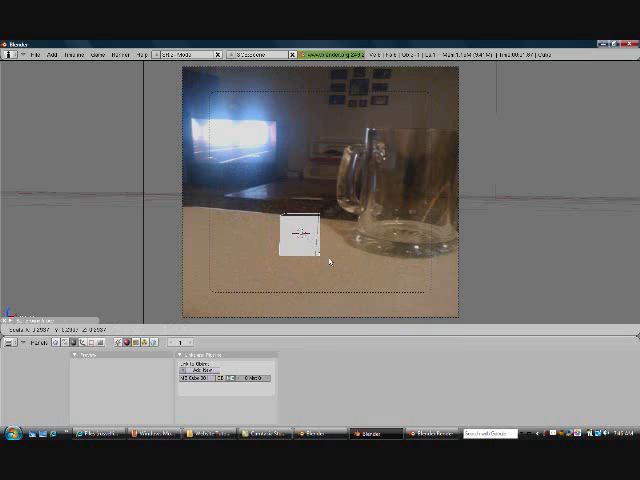
{"action": "left_click_drag", "start_coordinate": [295, 235], "coordinate": [312, 248]}
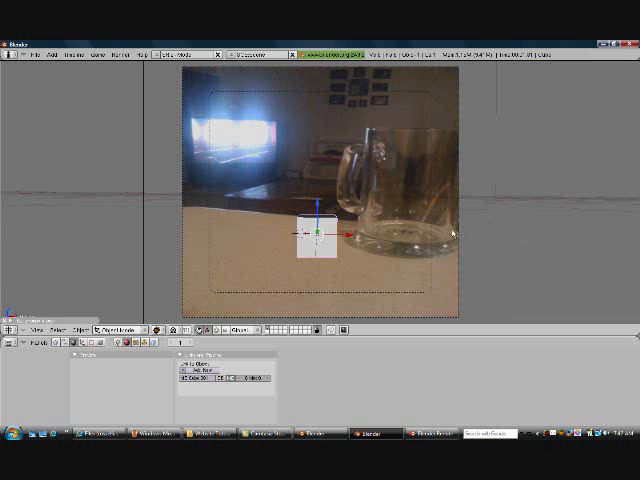
{"action": "mouse_move", "coordinate": [350, 248]}
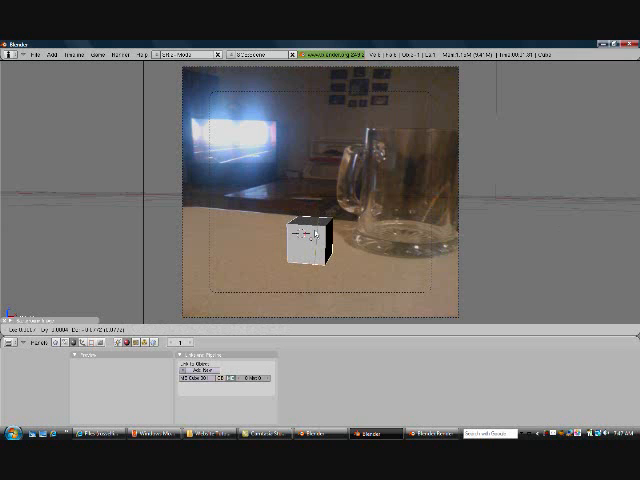
Add a plane under the cube and scale it across the counter surface
{"action": "left_click", "coordinate": [310, 245]}
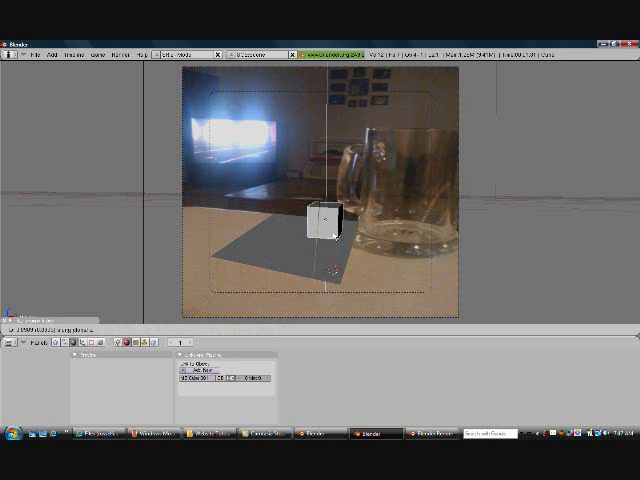
{"action": "left_click", "coordinate": [323, 228]}
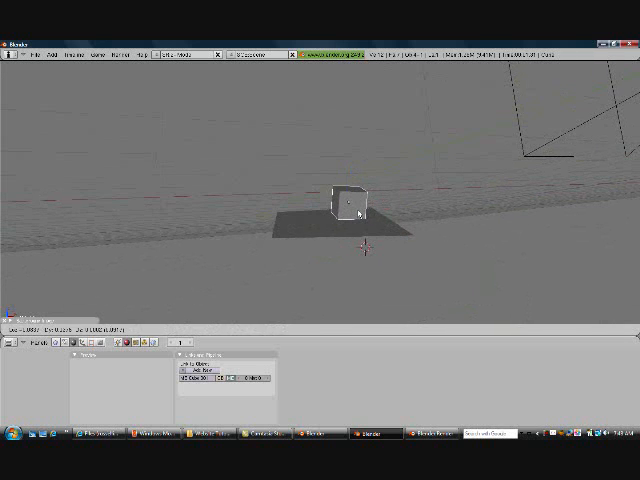
Move the cube along Z so it rests on the plane
{"action": "left_click", "coordinate": [345, 205]}
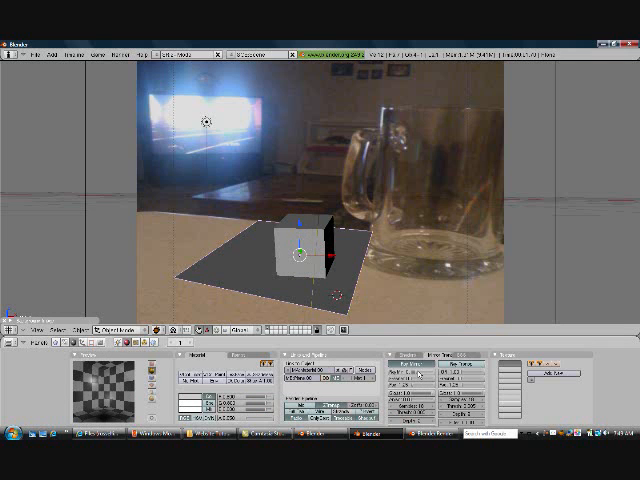
Open the Render menu after placing the lamp over the TV
{"action": "left_click", "coordinate": [119, 55]}
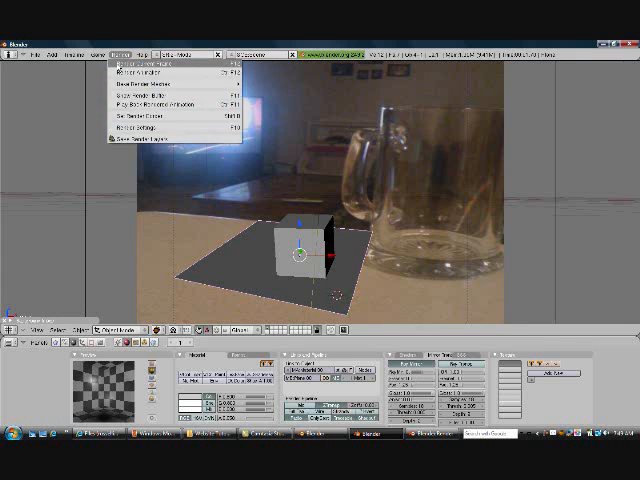